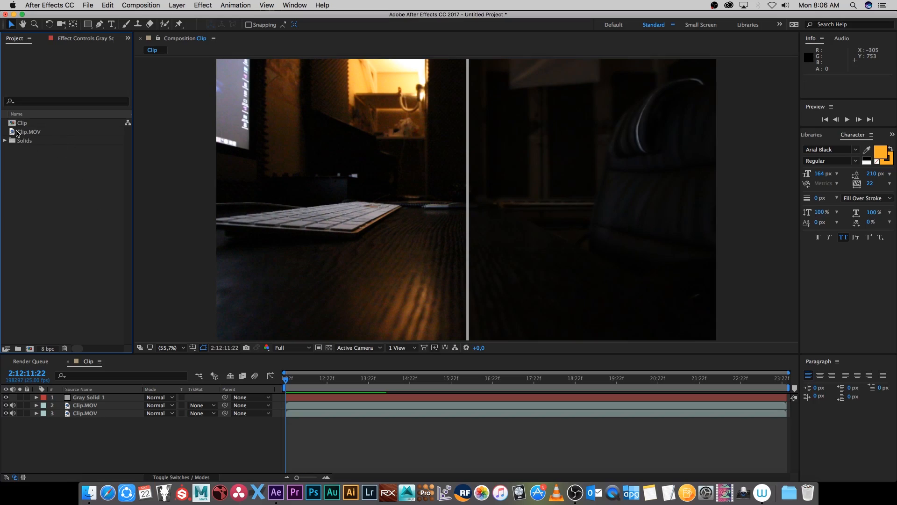
Step: Open the new Clip 2 composition containing only the Clip.MOV layer
double_click(25, 132)
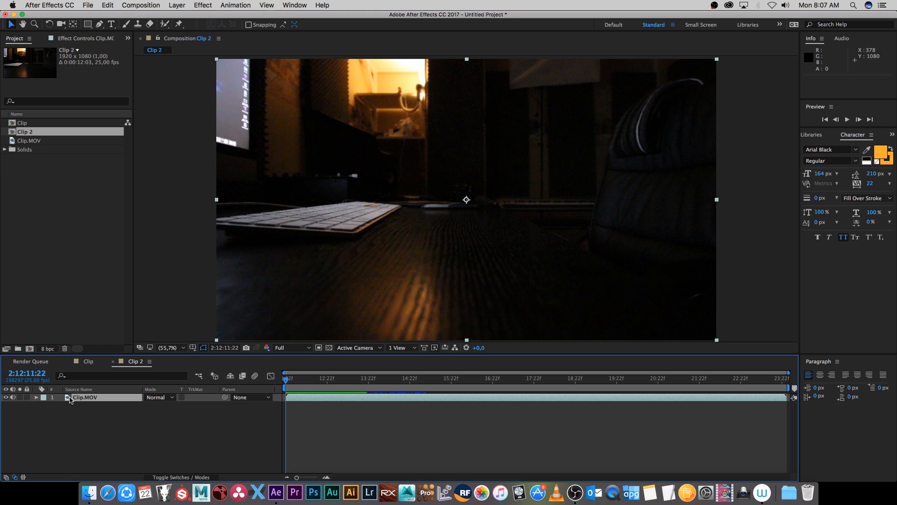
Step: Add Effect > Noise & Grain > Remove Grain to the Clip.MOV layer
right_click(84, 397)
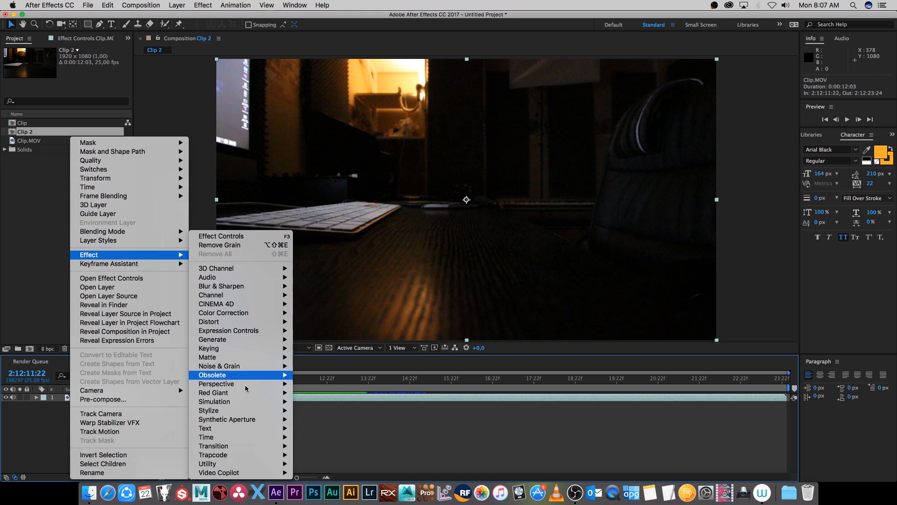
mouse_move(219, 366)
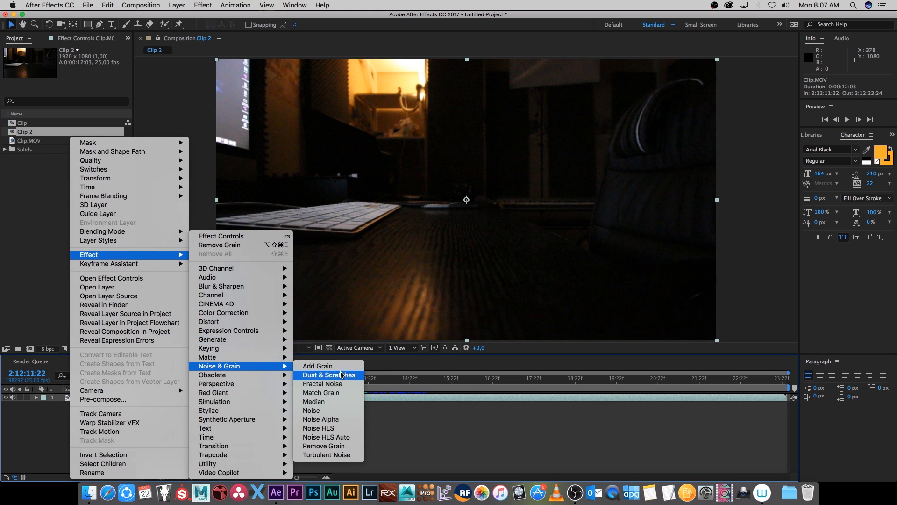
mouse_move(323, 446)
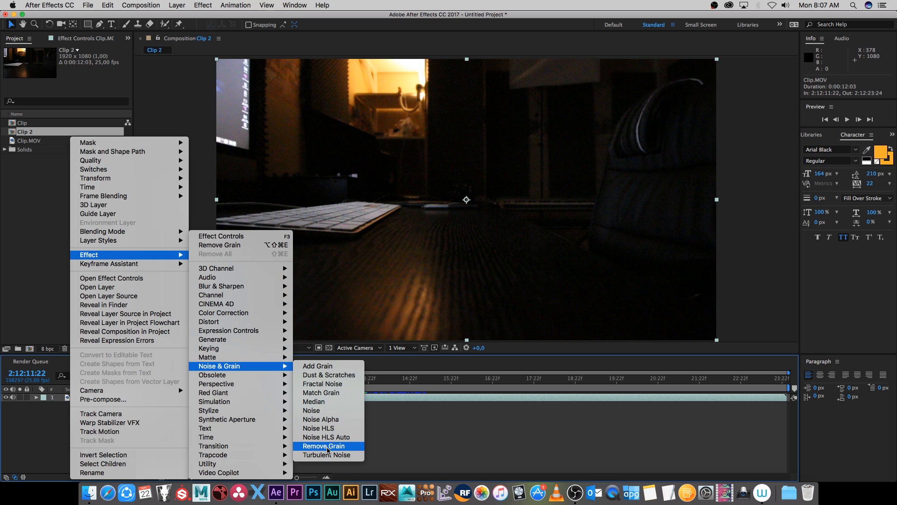
click(323, 446)
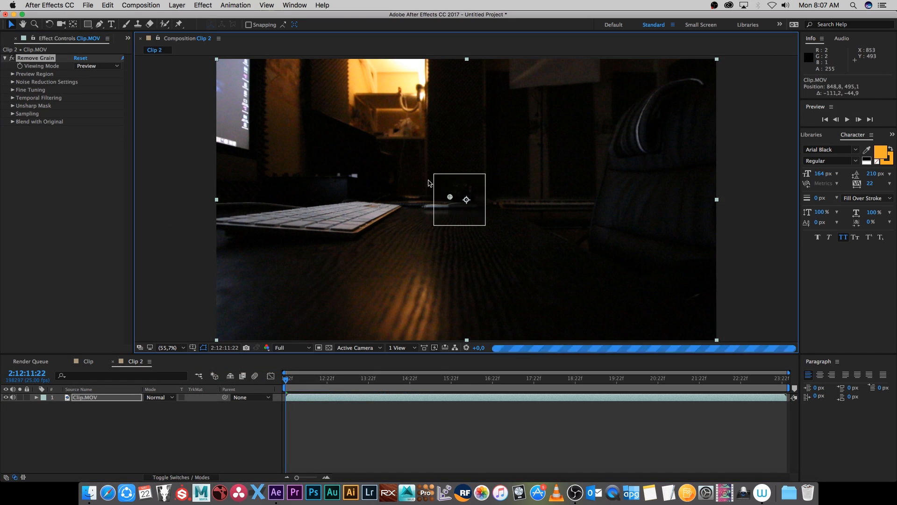
Step: Reposition the Remove Grain preview box until it sits over the lit shelf
drag(450, 197, 280, 135)
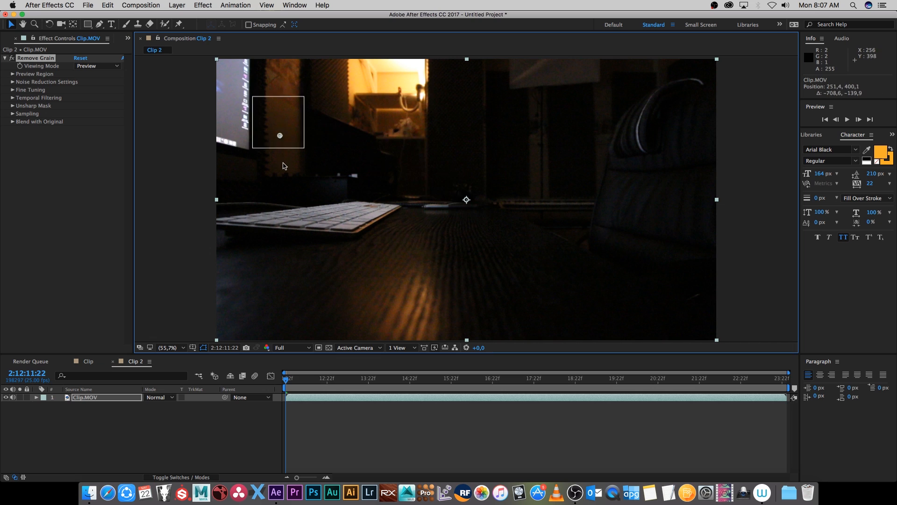
drag(280, 122, 395, 120)
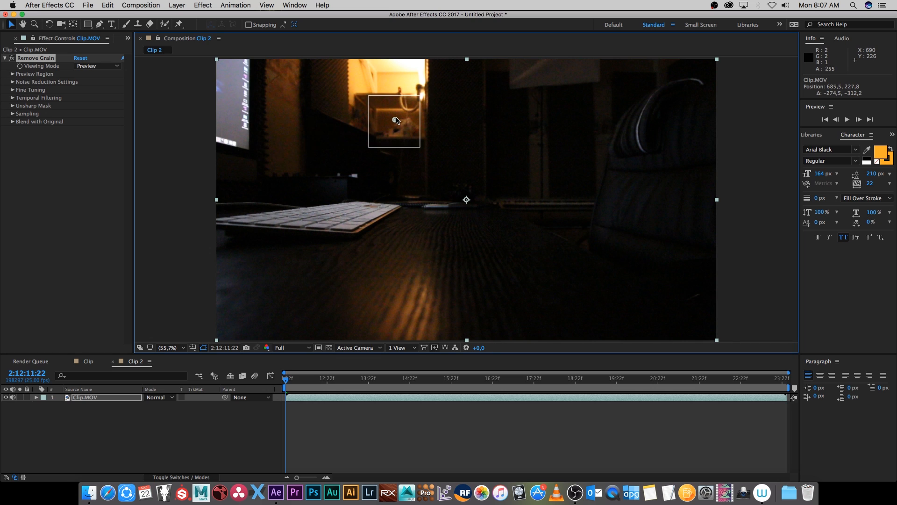
drag(393, 120, 378, 161)
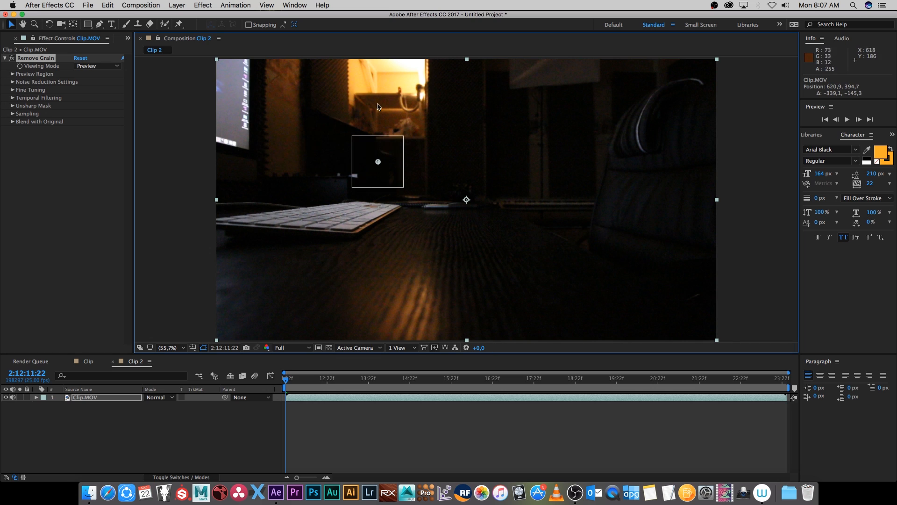
drag(377, 161, 395, 109)
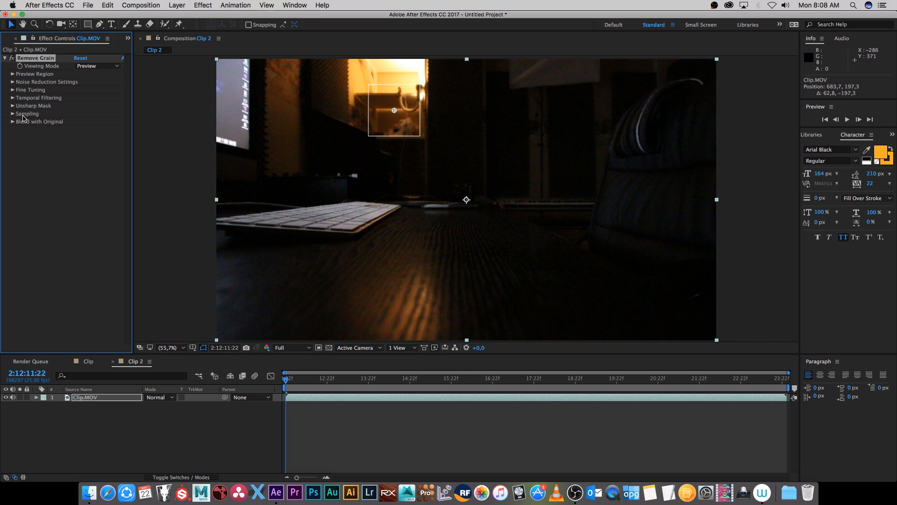
Step: Under Remove Grain's Sampling, set Sample Selection to Manual, showing Noise Samples
click(13, 113)
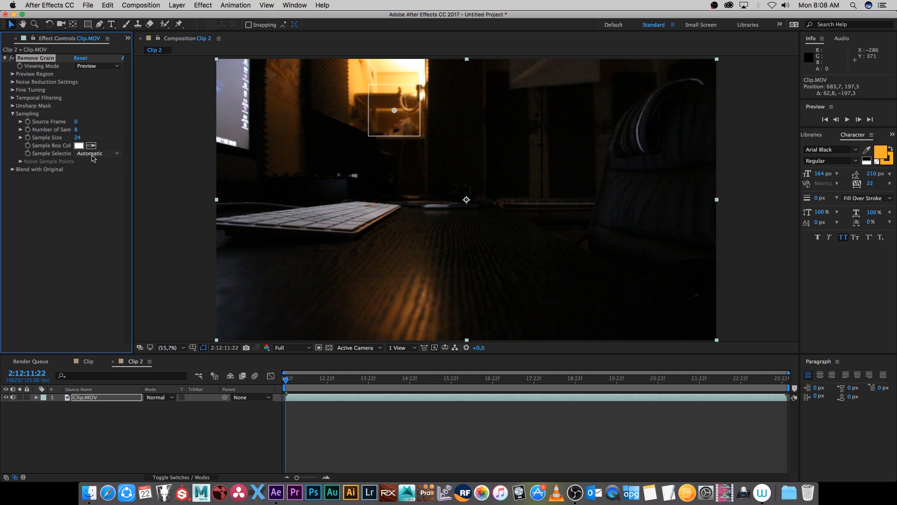
click(97, 153)
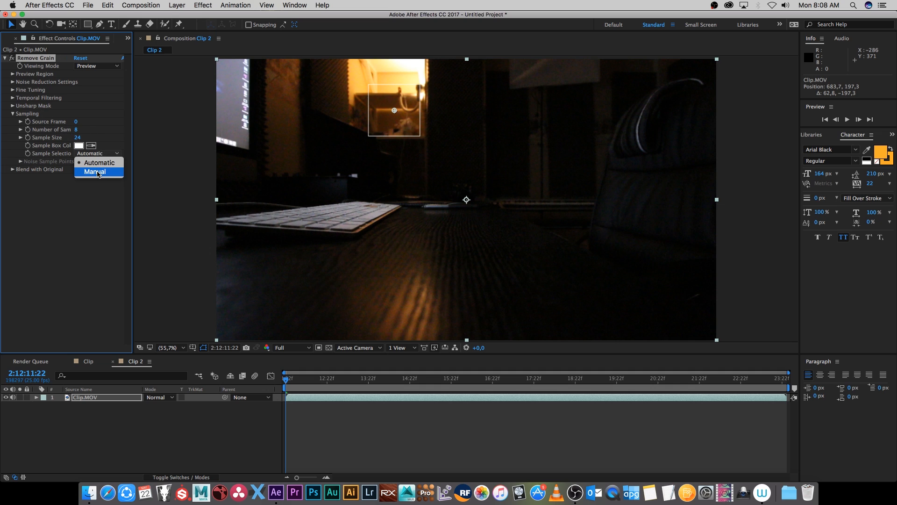
click(94, 171)
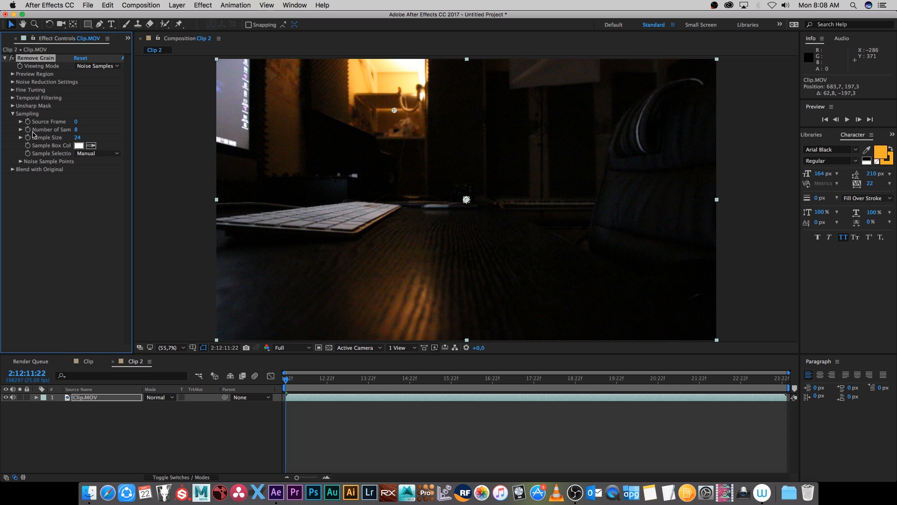
mouse_move(132, 76)
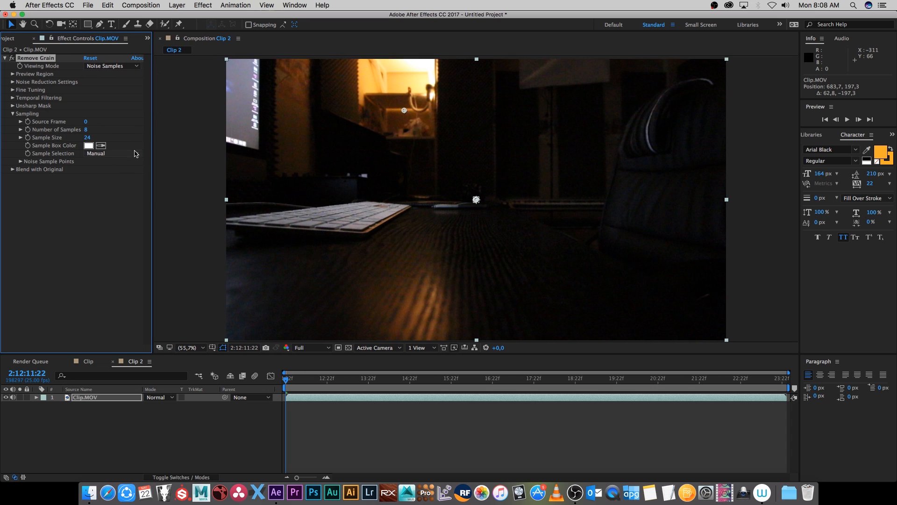
mouse_move(472, 182)
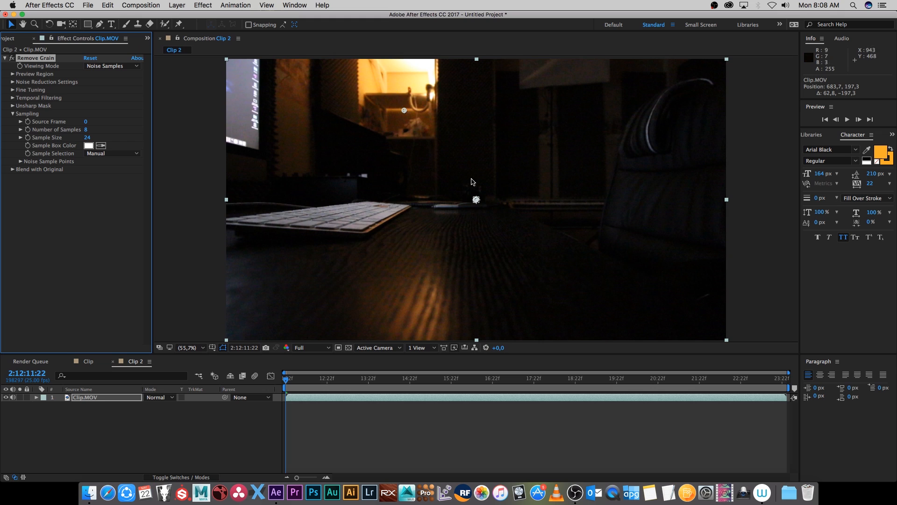
mouse_move(460, 180)
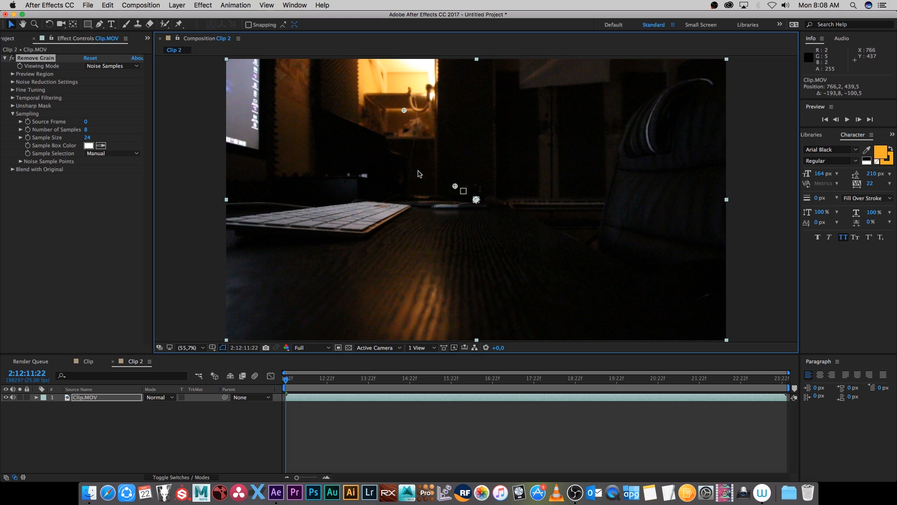
Step: Move the noise sample points onto dark areas beside the monitor and the right wall
drag(464, 191, 292, 163)
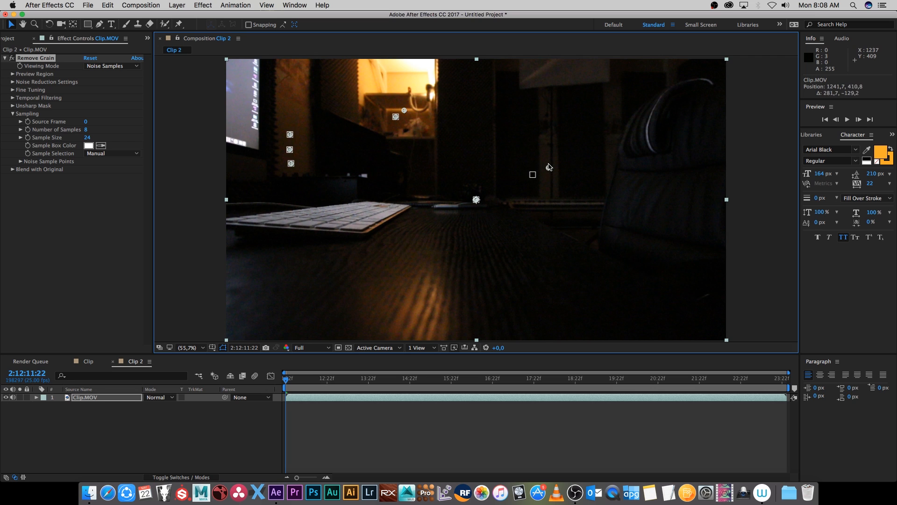
drag(533, 174, 526, 184)
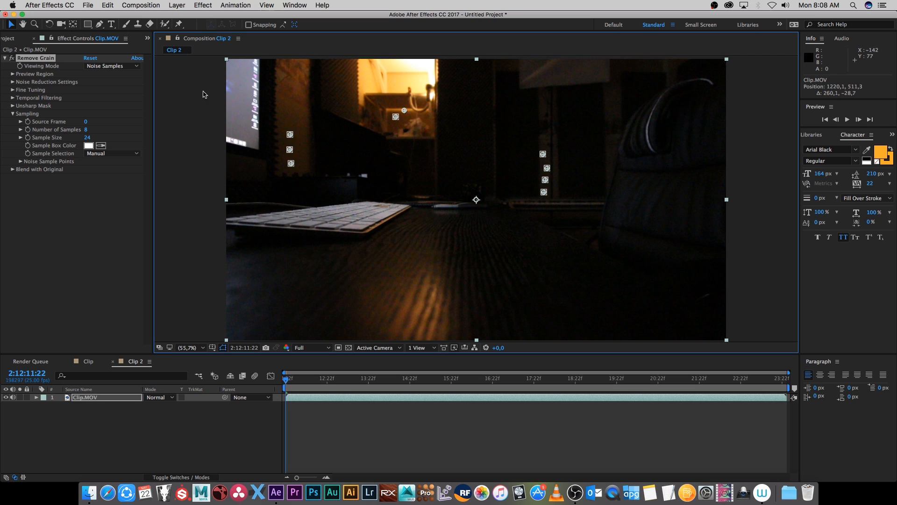
Step: Switch Viewing Mode to Preview and sweep the preview box over the samples to the shelf
click(111, 65)
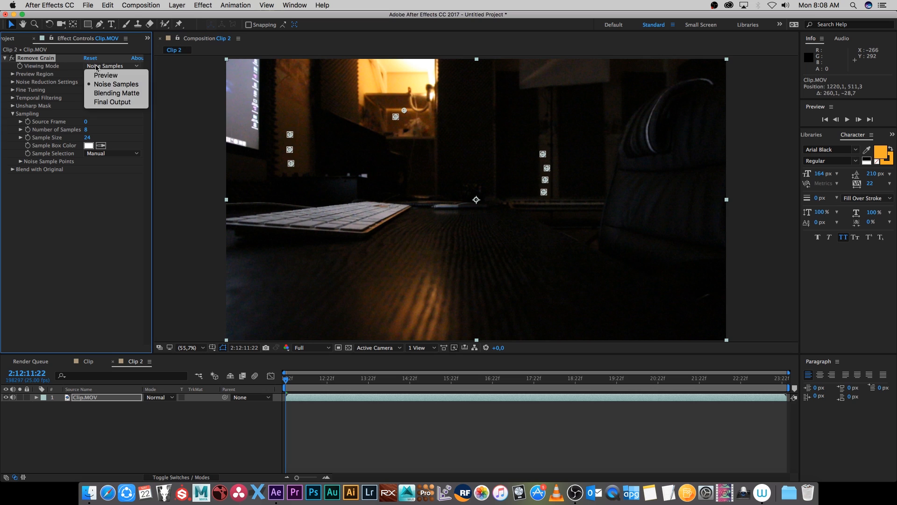
click(105, 75)
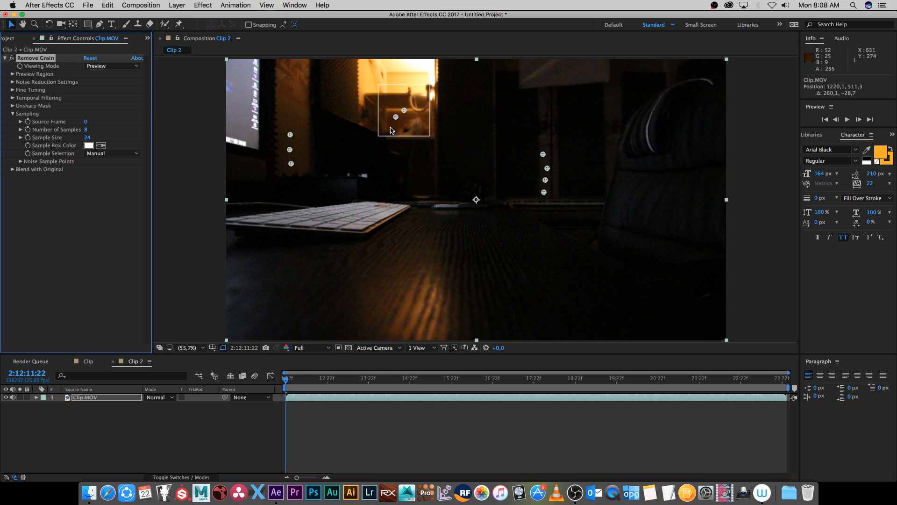
drag(403, 109, 323, 103)
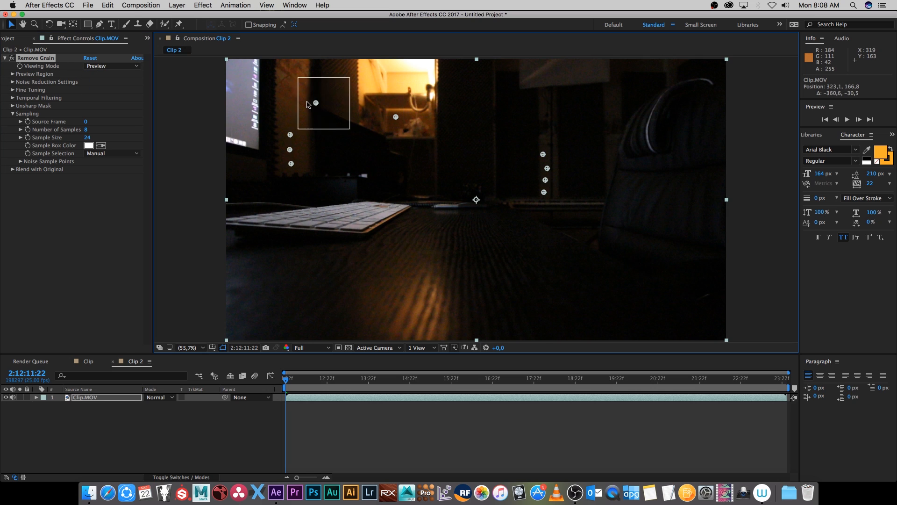
drag(316, 103, 294, 164)
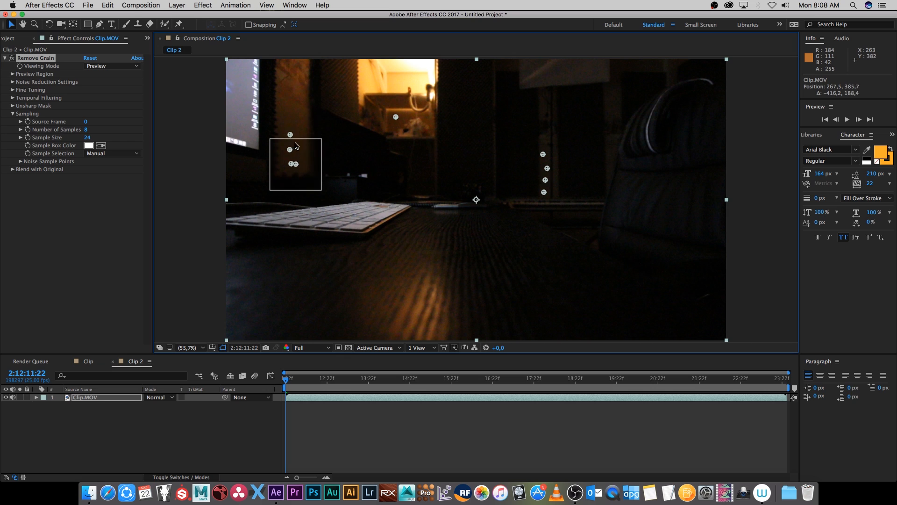
drag(295, 164, 415, 117)
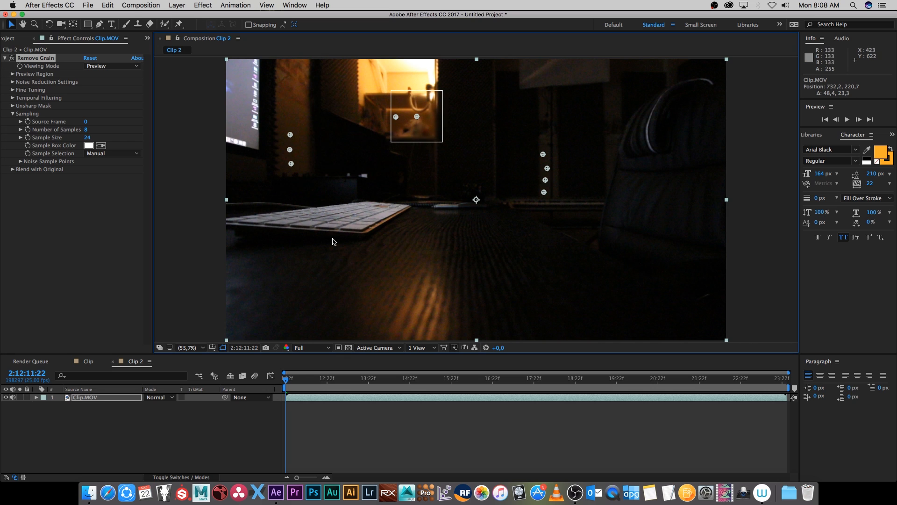
Step: Set Remove Grain's Viewing Mode to Final Output and collapse the Sampling group
click(112, 65)
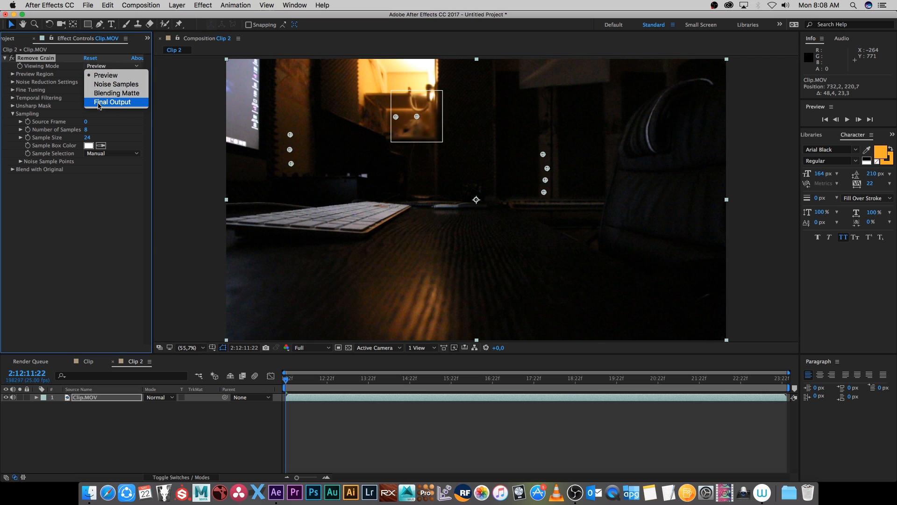
click(112, 102)
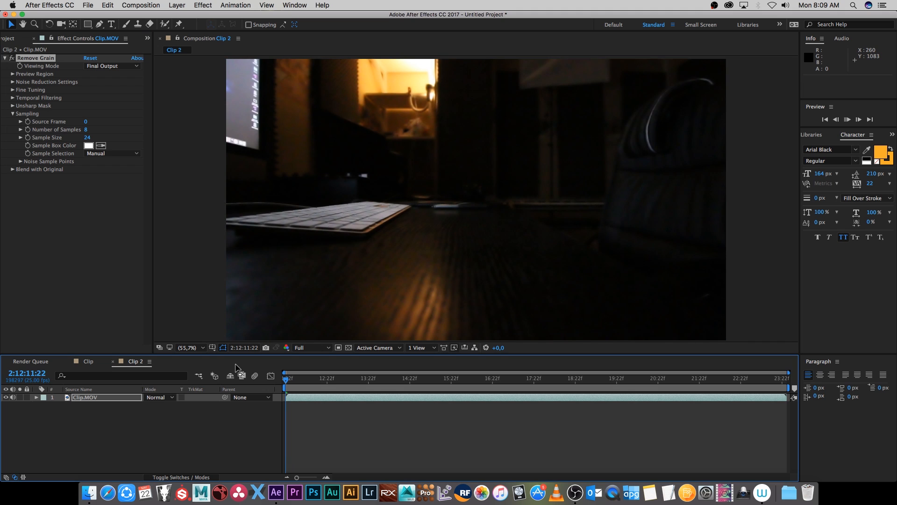
click(858, 119)
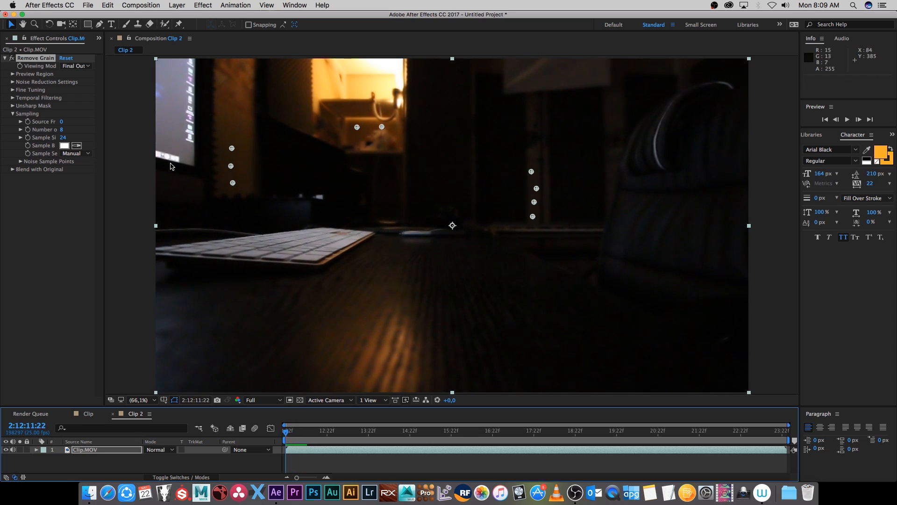
click(13, 114)
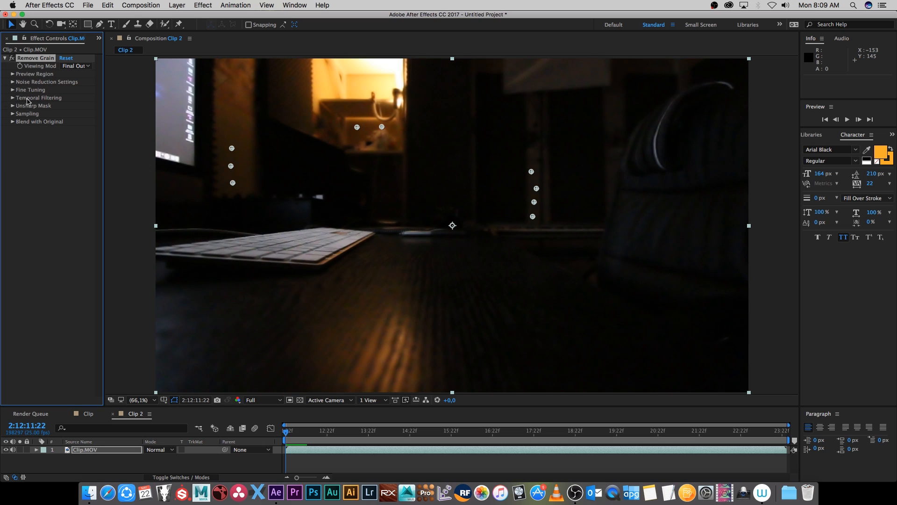
Step: Enable Remove Grain's Temporal Filtering and play back Clip 2
click(13, 97)
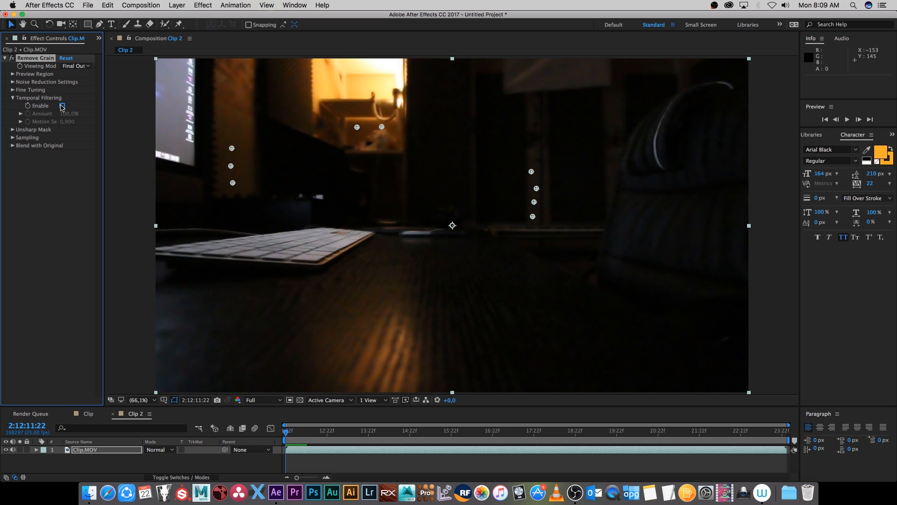
click(62, 105)
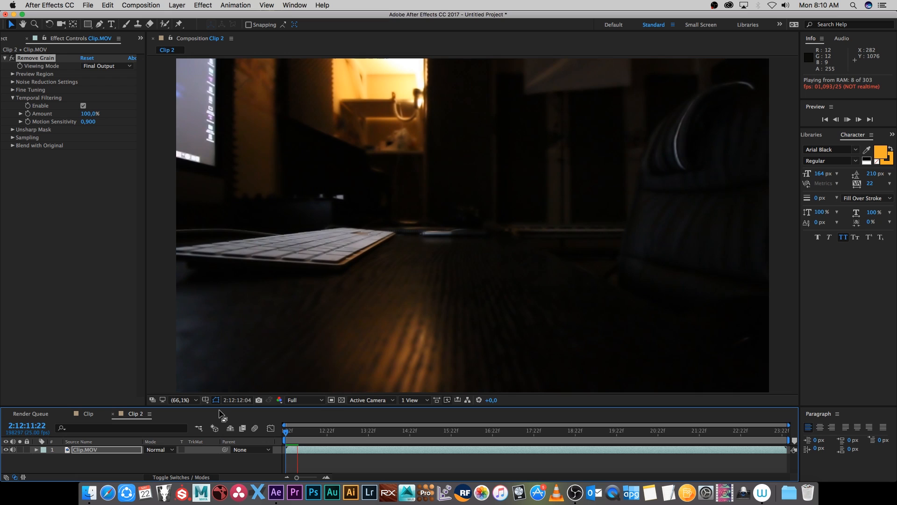
click(859, 119)
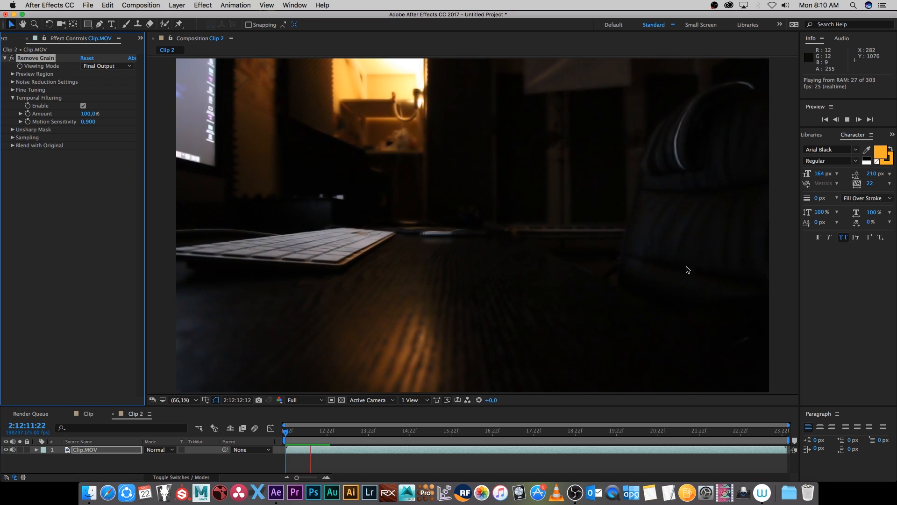